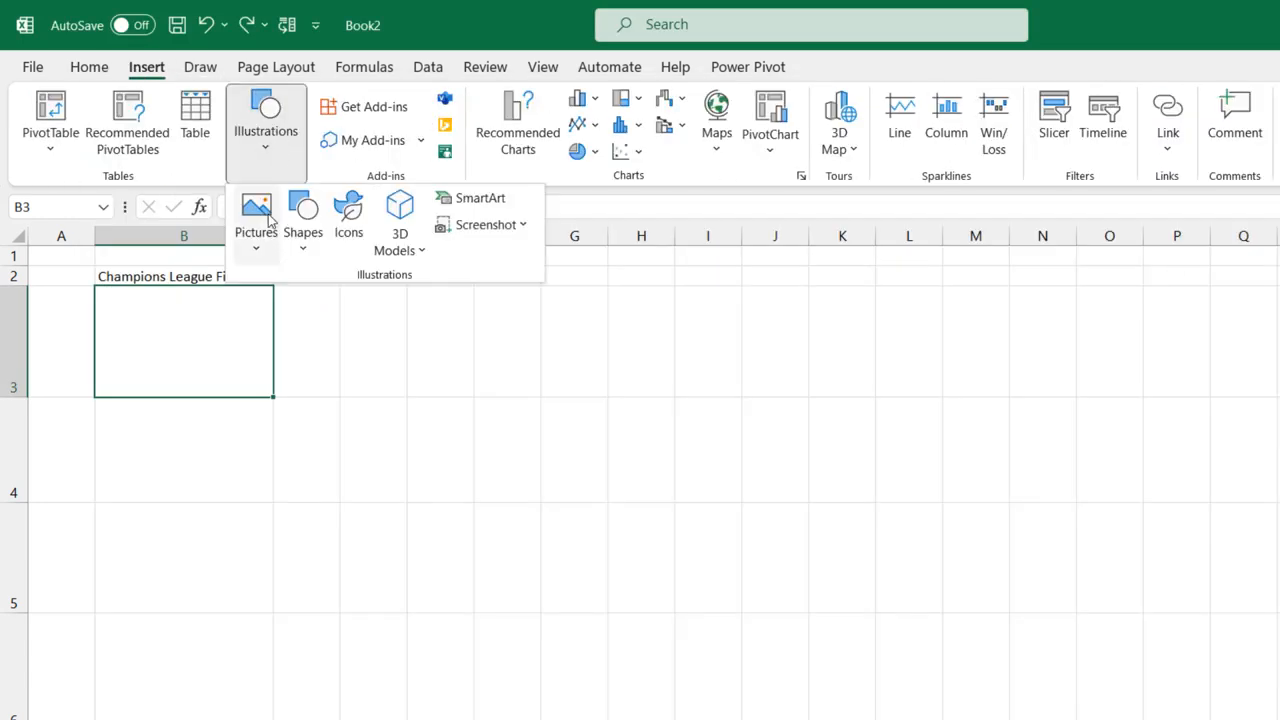
Step: Begin inserting a picture from this device to be placed in cell B3
click(256, 212)
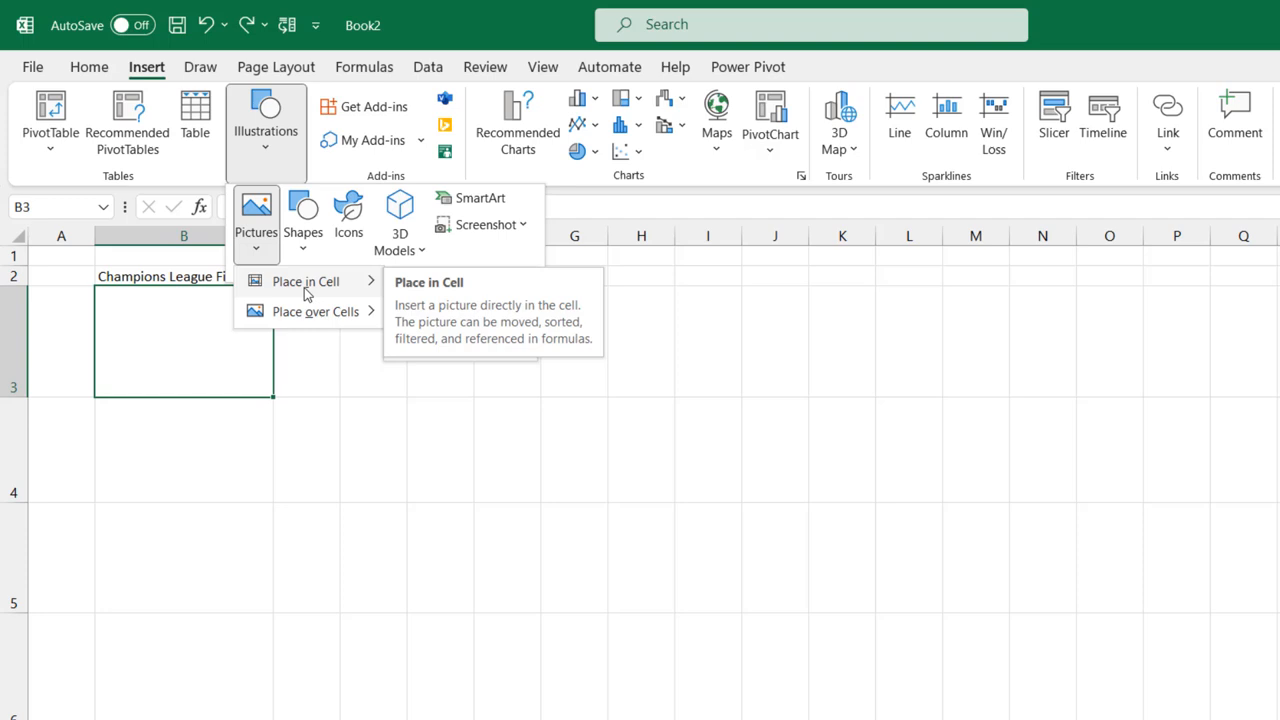
mouse_move(368, 292)
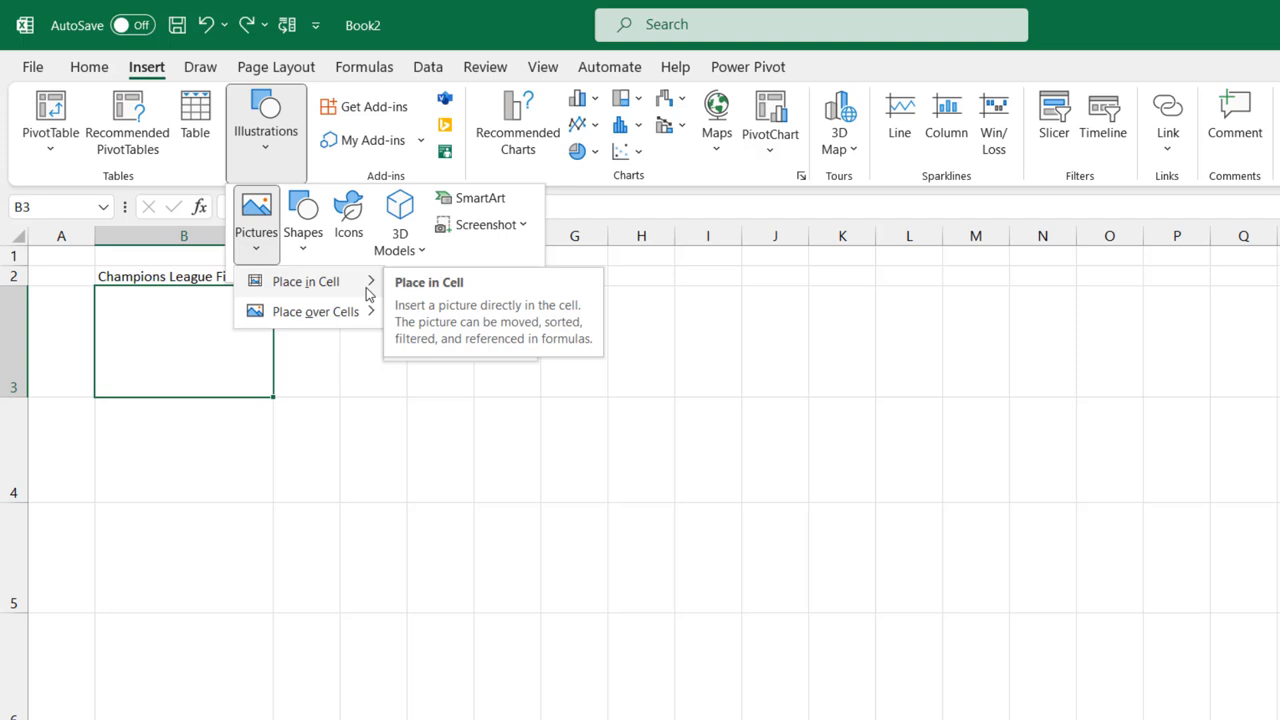
mouse_move(316, 312)
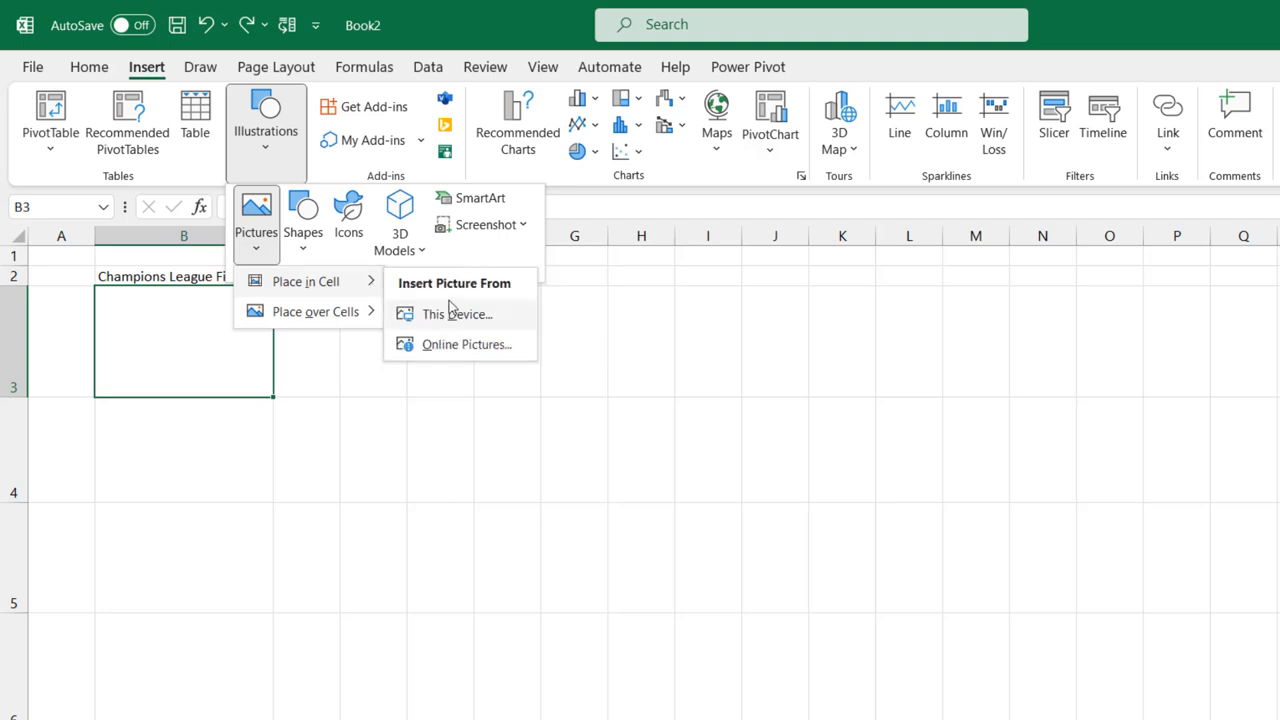
mouse_move(456, 314)
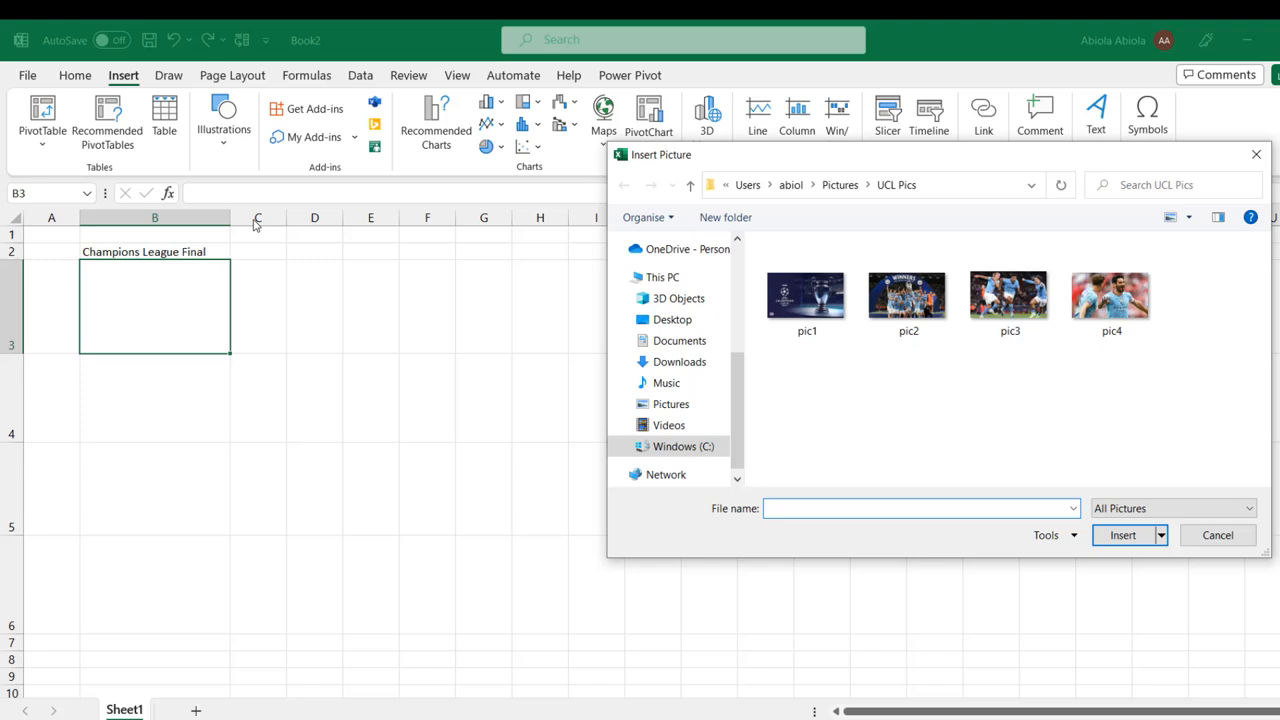
mouse_move(178, 296)
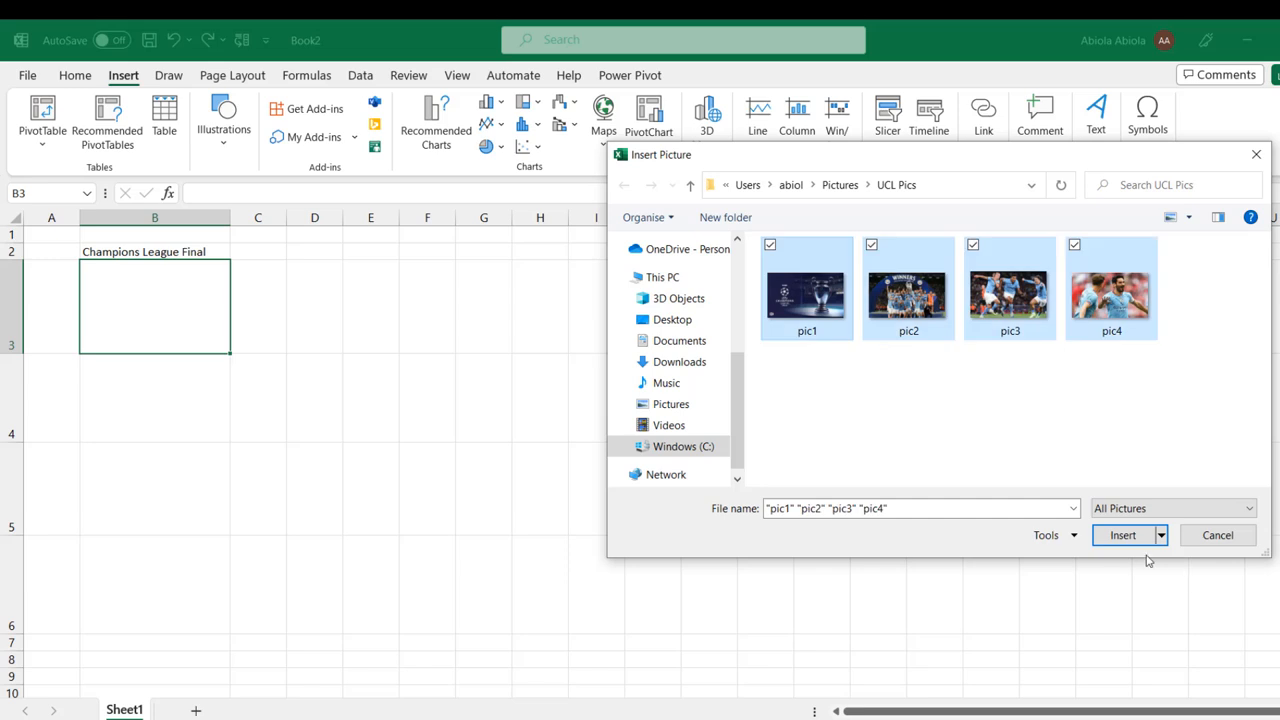
Step: Insert the four selected pictures pic1 to pic4 from the UCL Picz folder into cells
click(1122, 536)
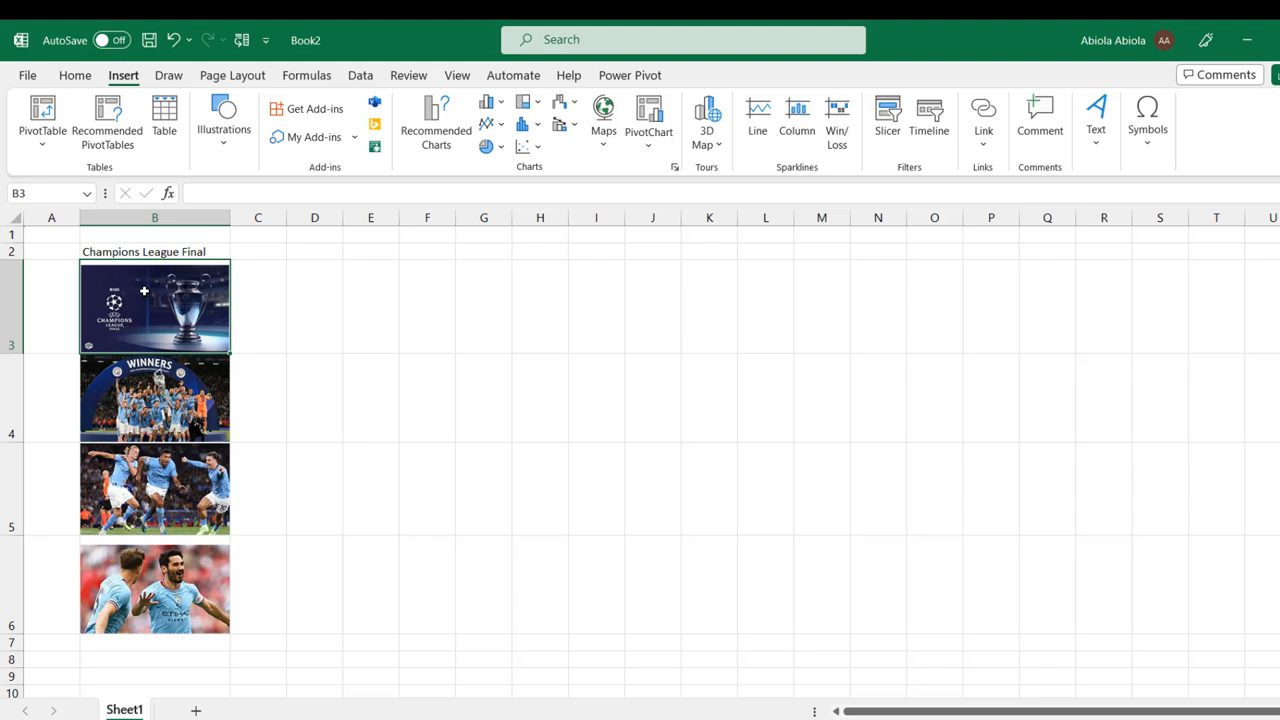
Step: Confirm cells B4 and B6 each hold an in-cell picture
click(156, 396)
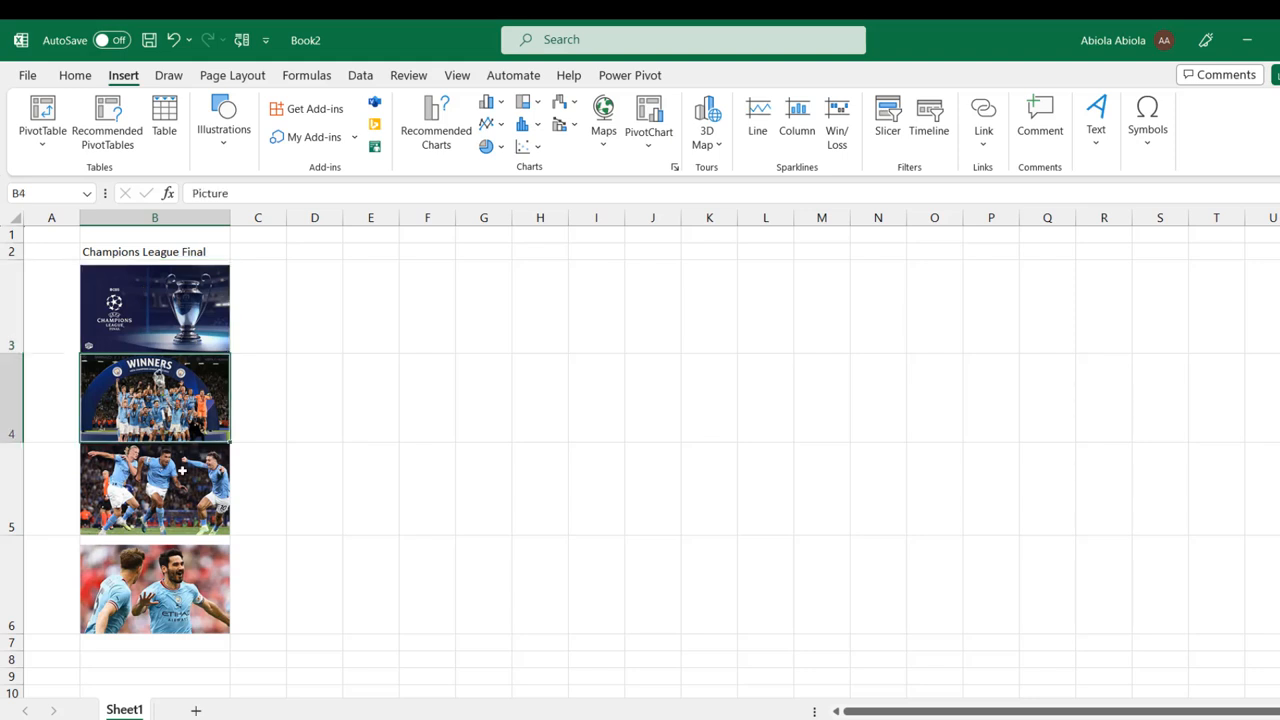
click(184, 584)
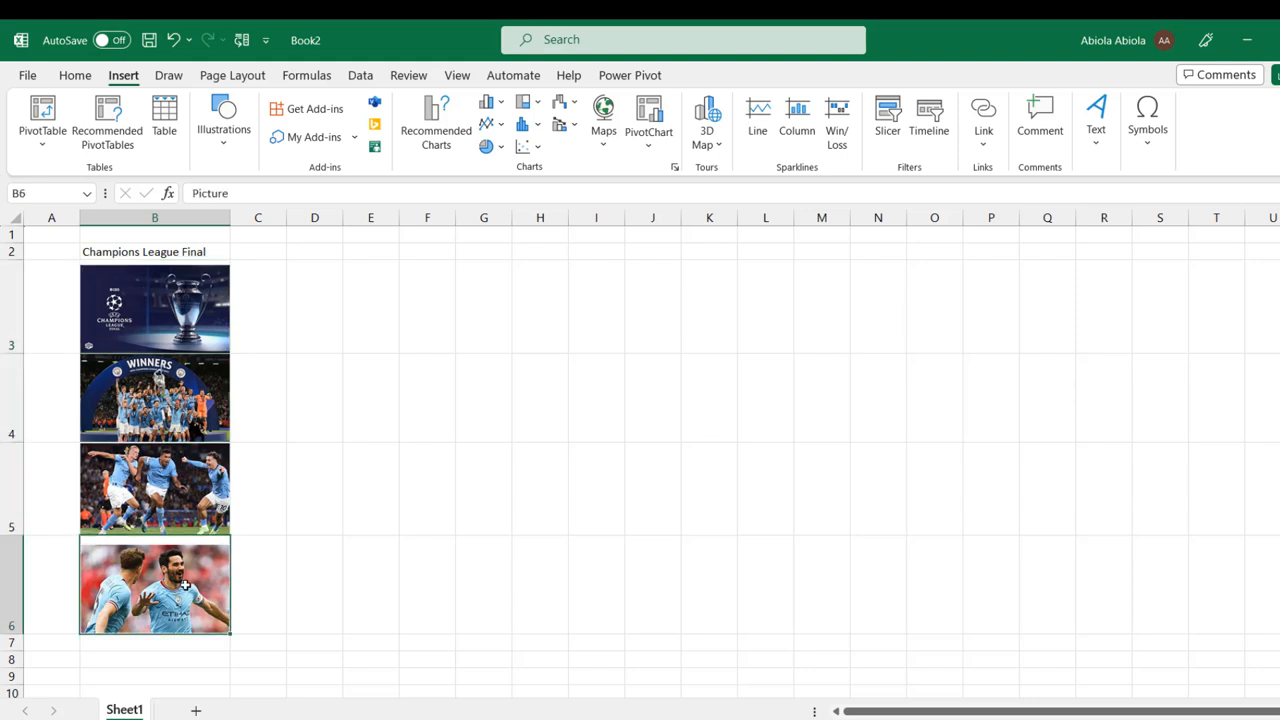